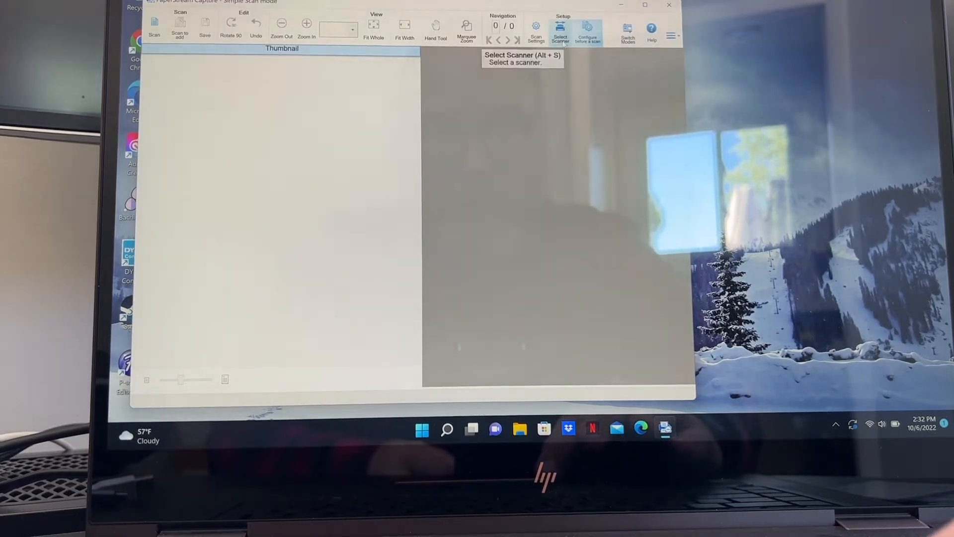
Select the PaperStream IP fi-8170 scanner from the scanner list
click(559, 32)
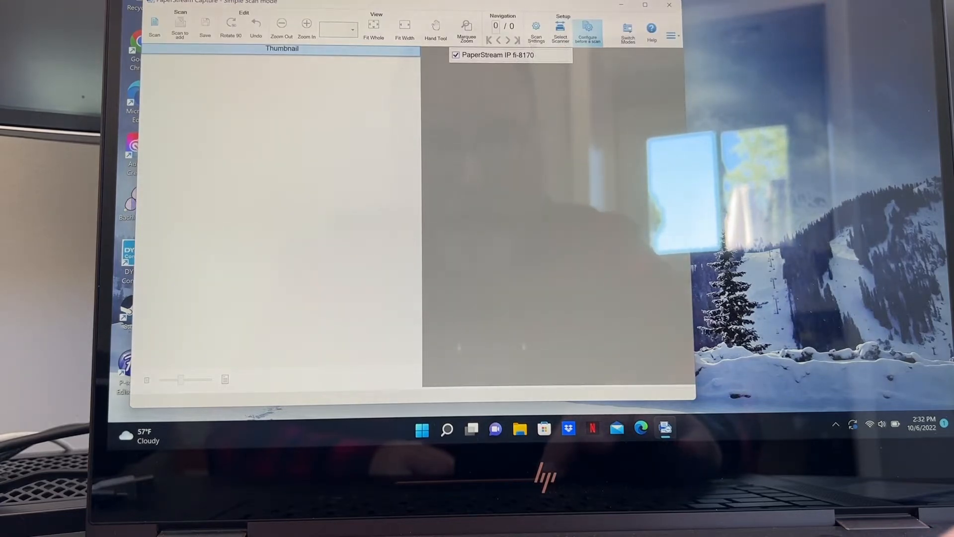
click(536, 29)
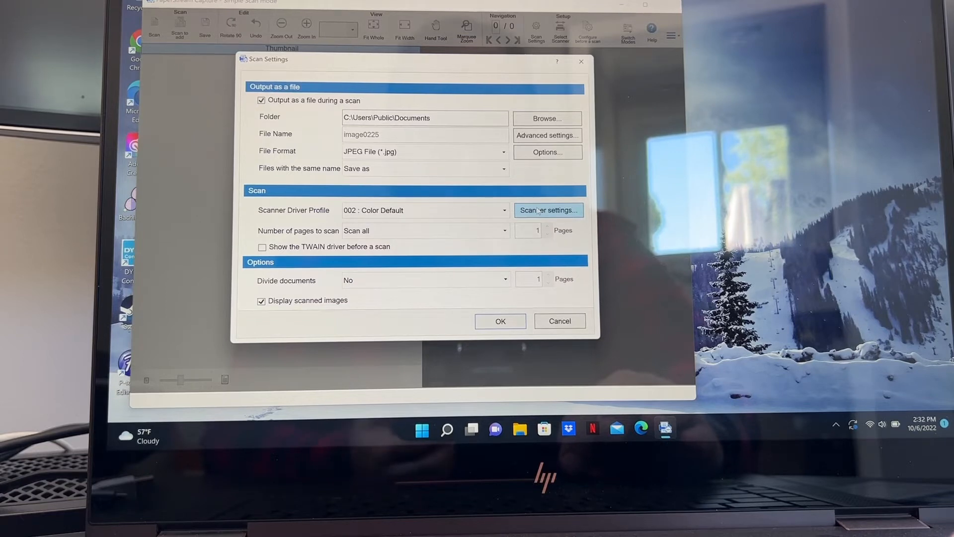
Review the fi-8170 driver's Image Mode, Resolution, image cleanup and Page settings
click(548, 210)
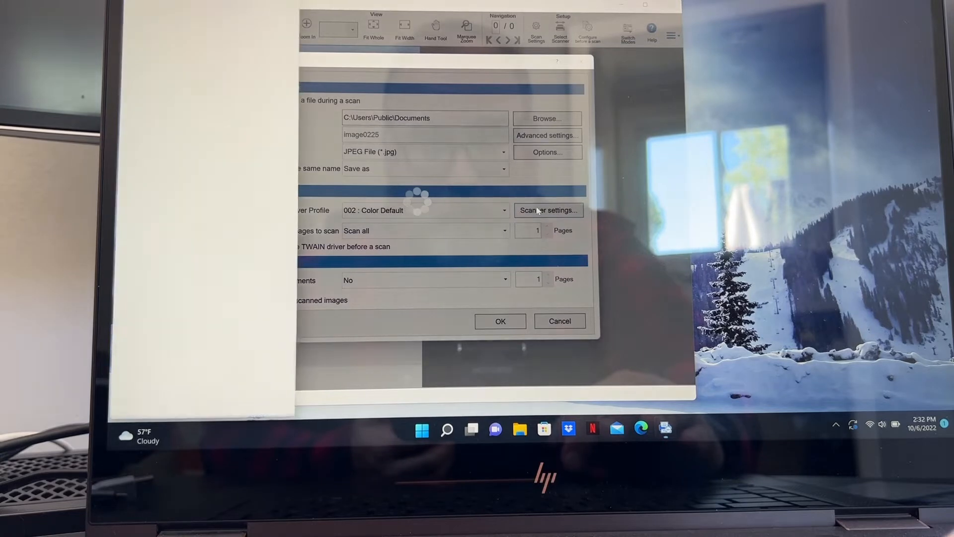
click(548, 210)
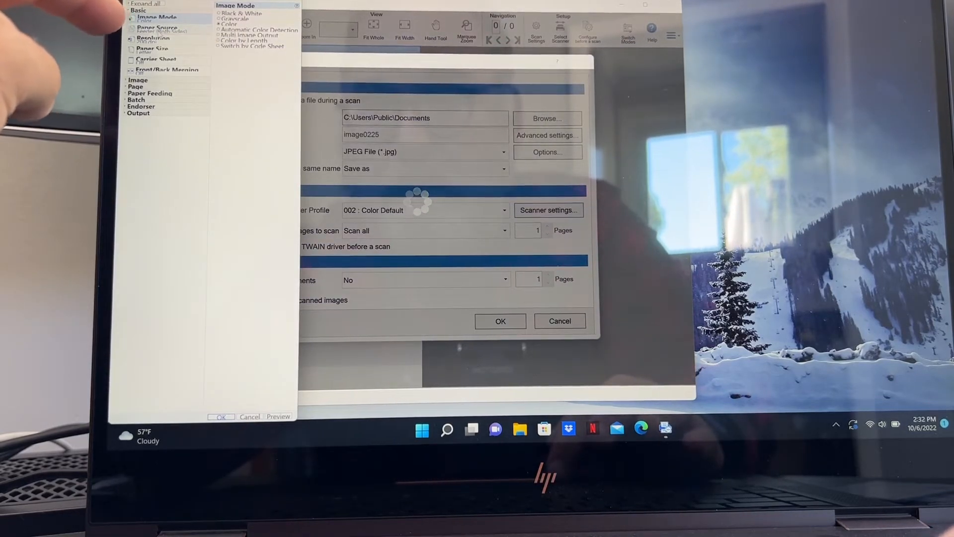
click(152, 37)
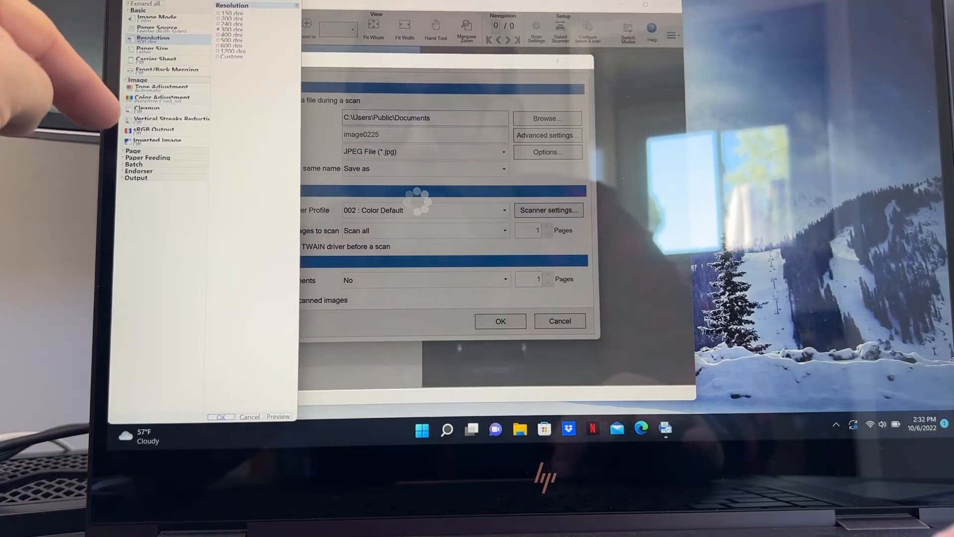
click(171, 119)
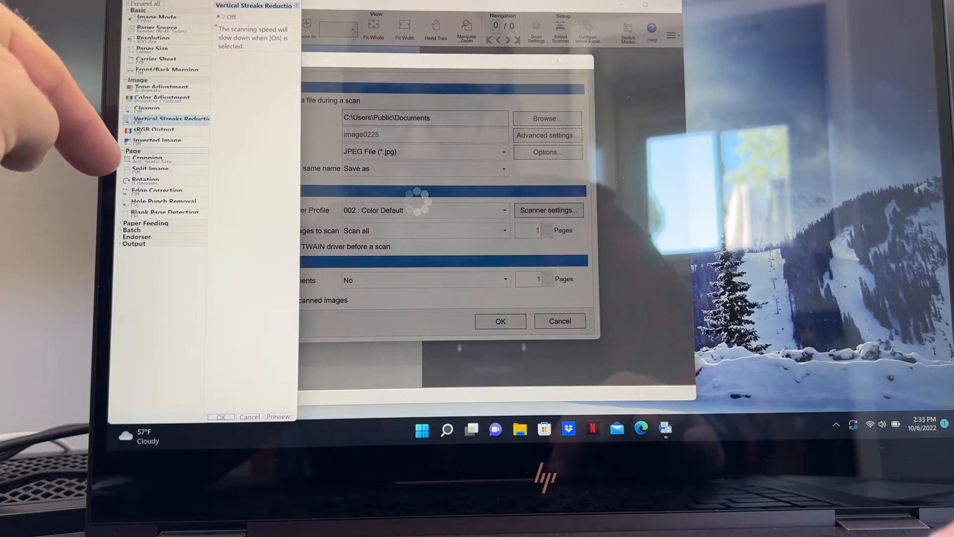
click(148, 157)
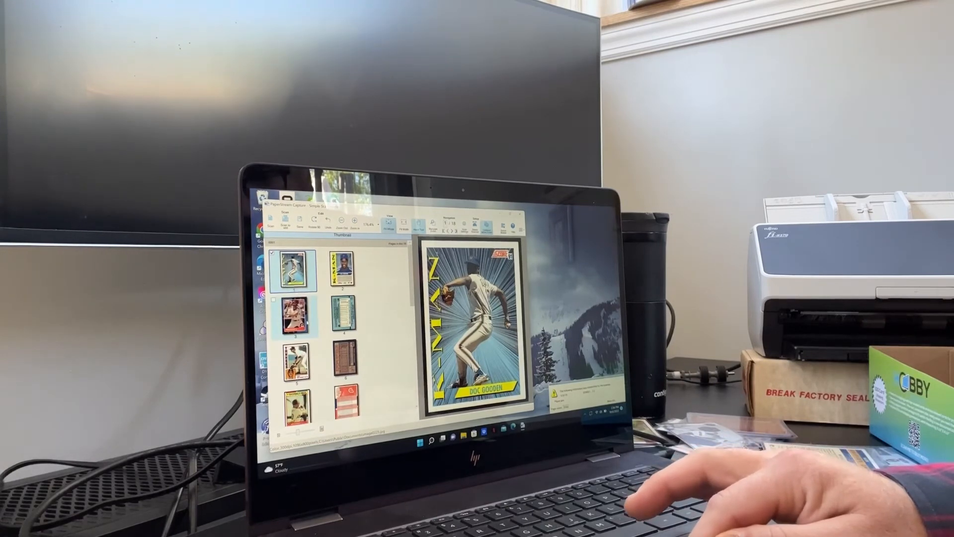
Preview the Upton card front, then the Chipper Jones card front
click(298, 321)
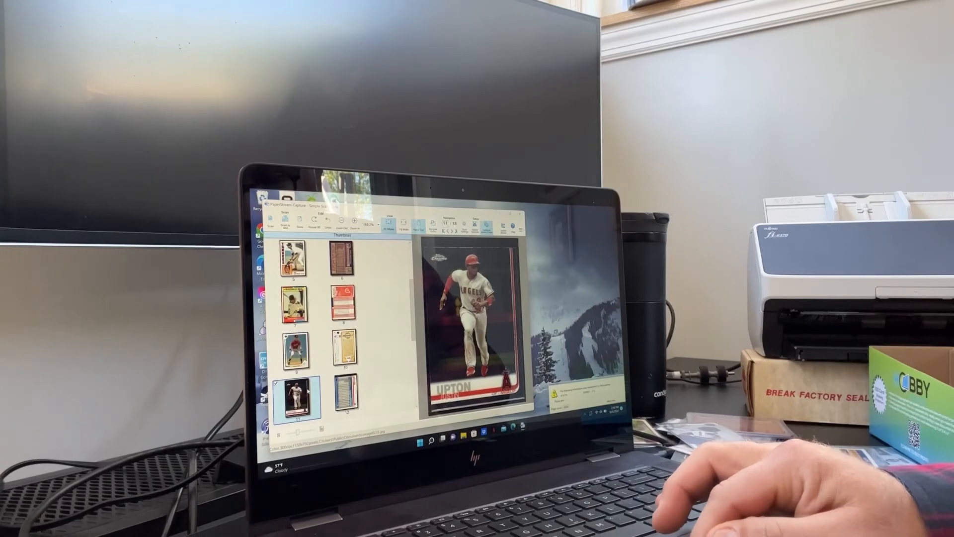
click(299, 344)
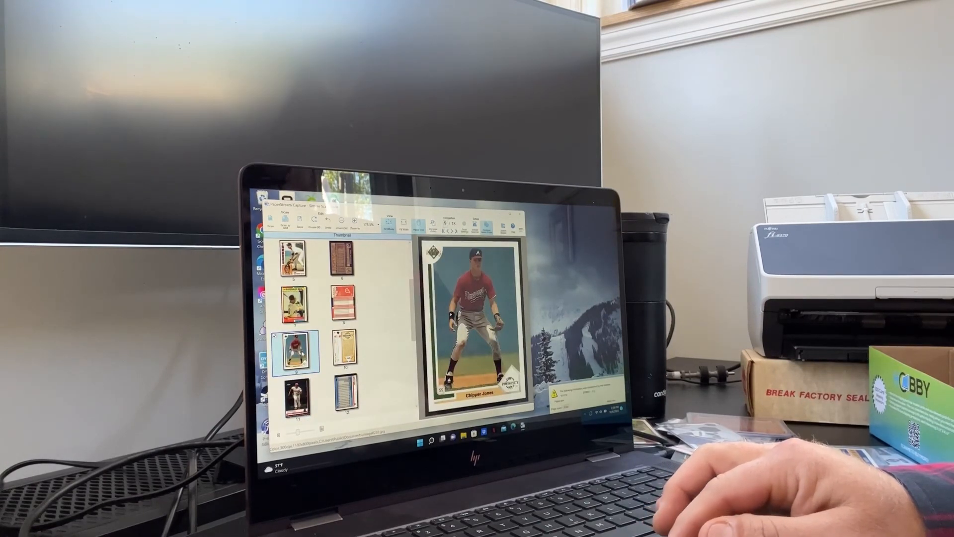